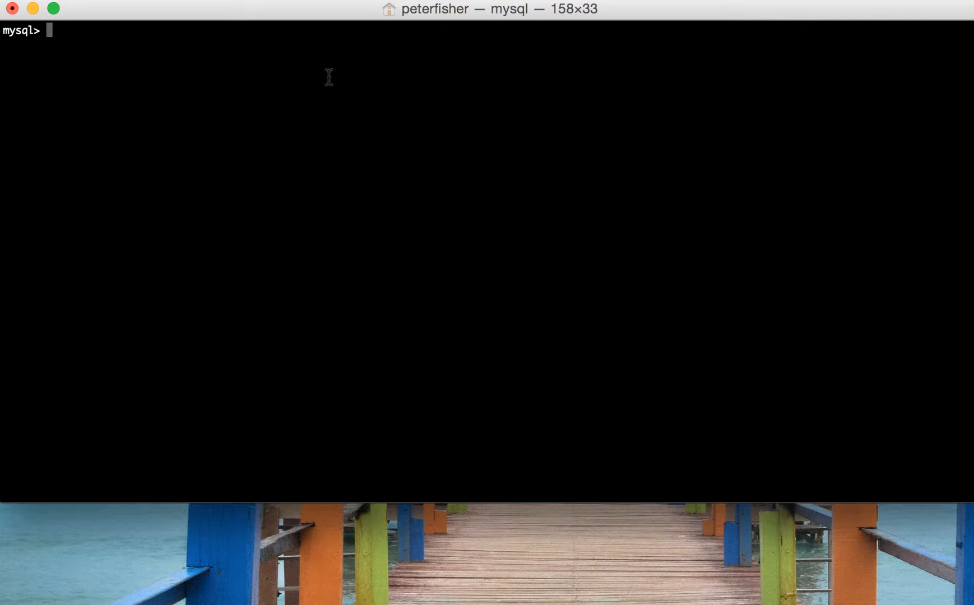
- Run SELECT CONCAT('apples','oranges', 1); returning applesoranges1
text(SELECT)
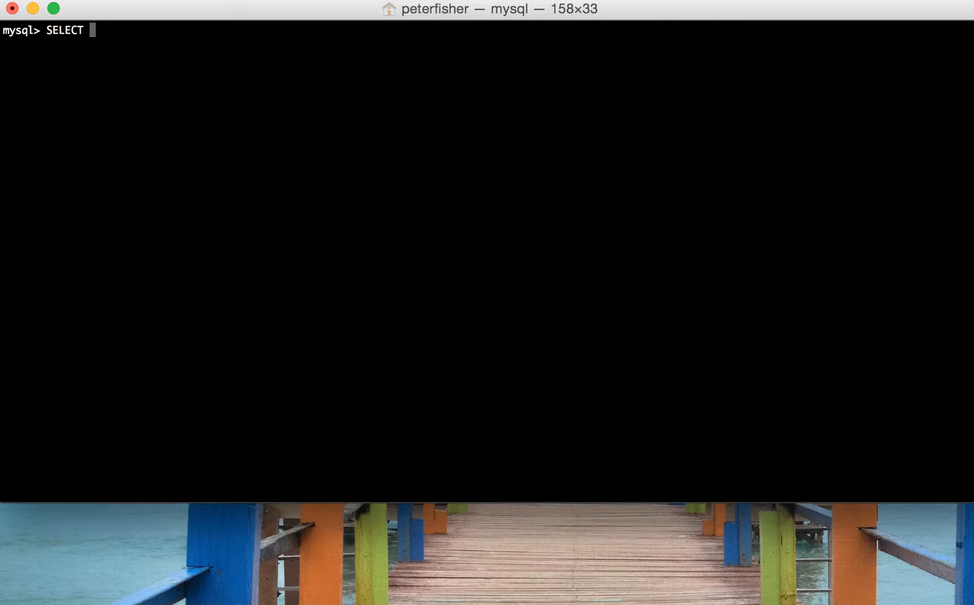
text(CONCAT)
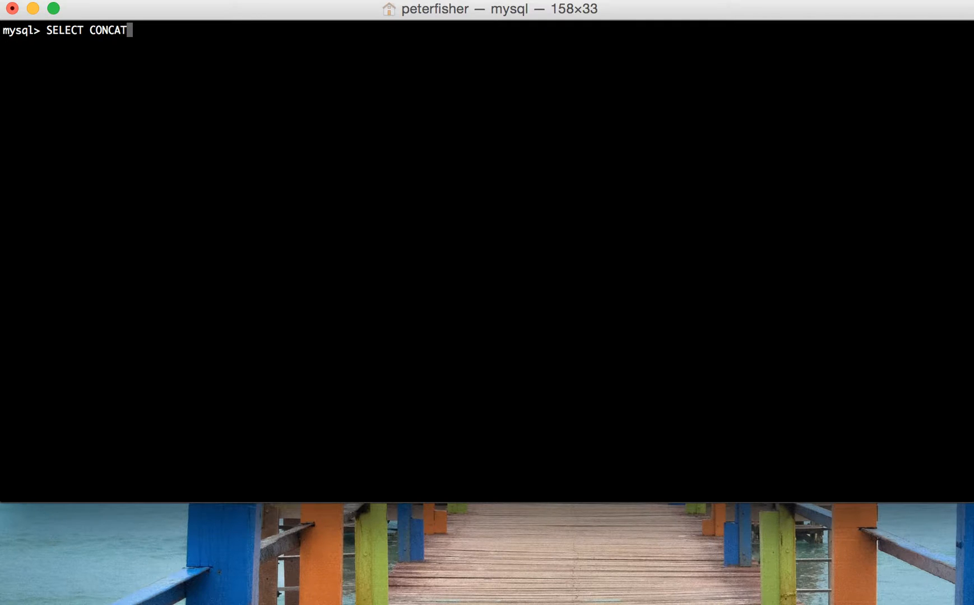
text(())
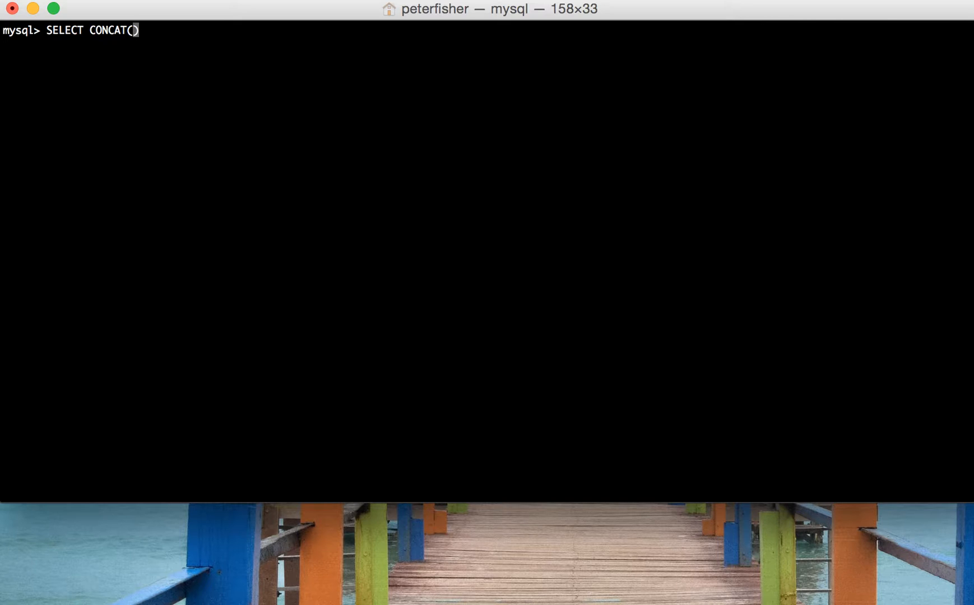
text(')
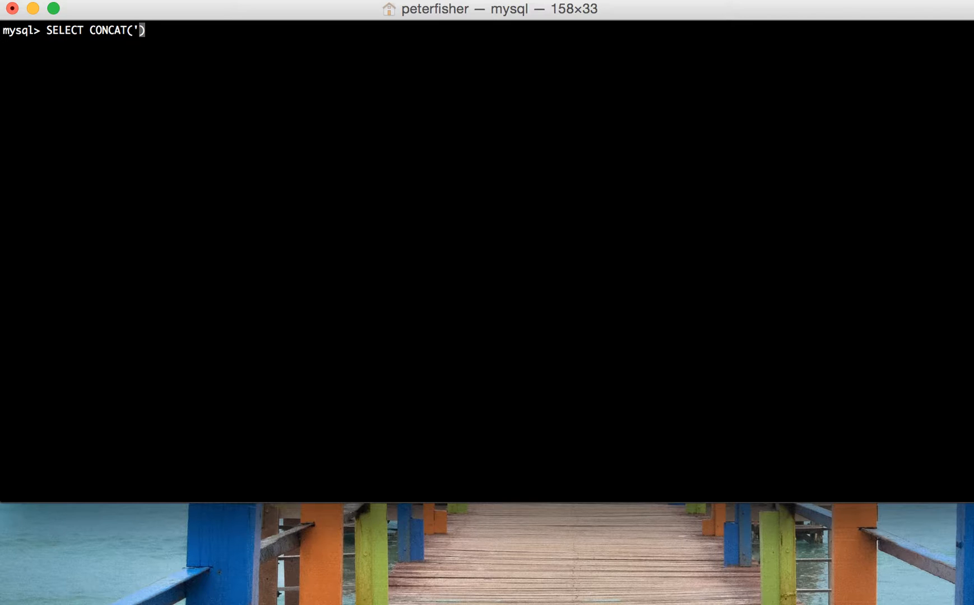
text(,)
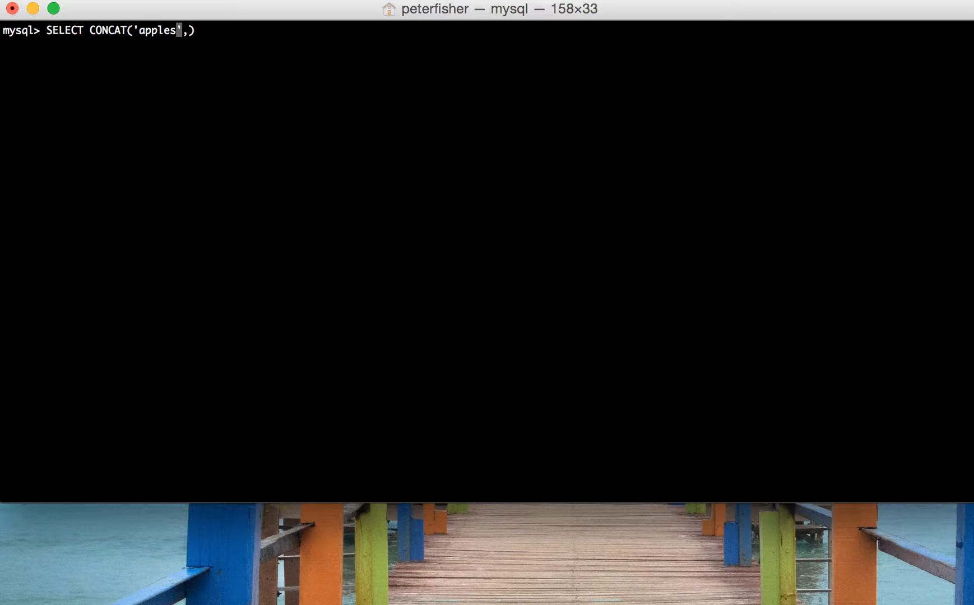
text(')
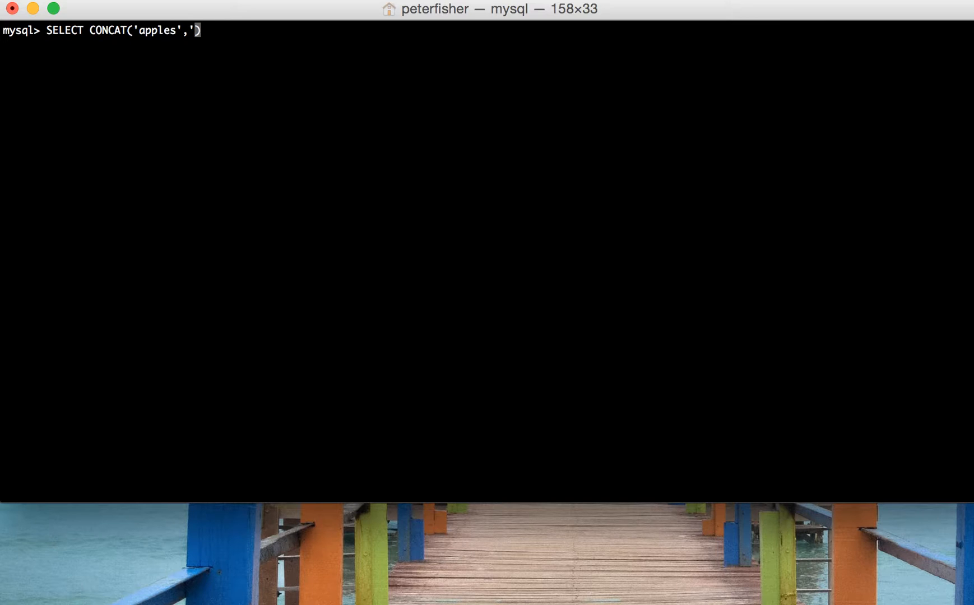
text(or)
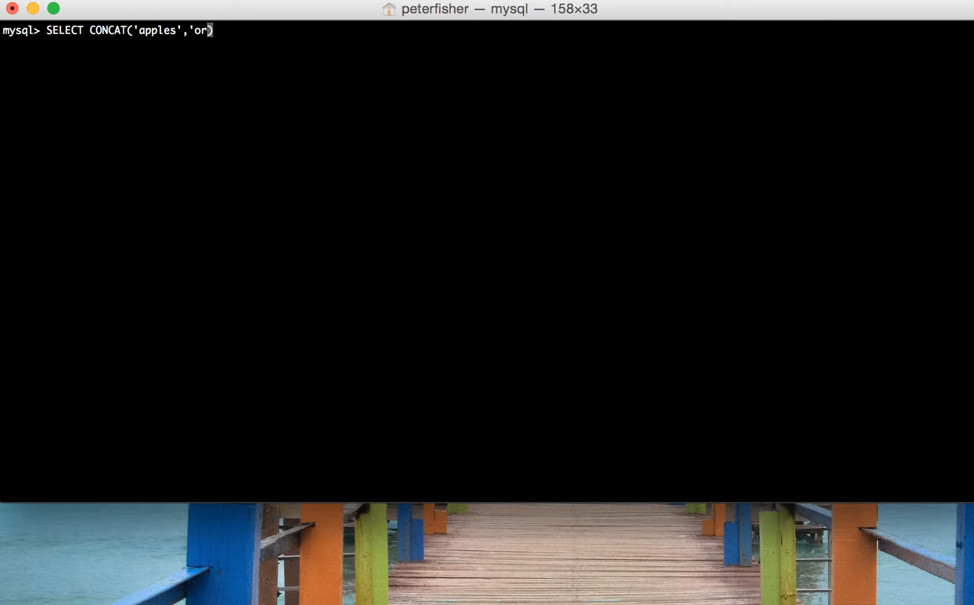
text(anges')
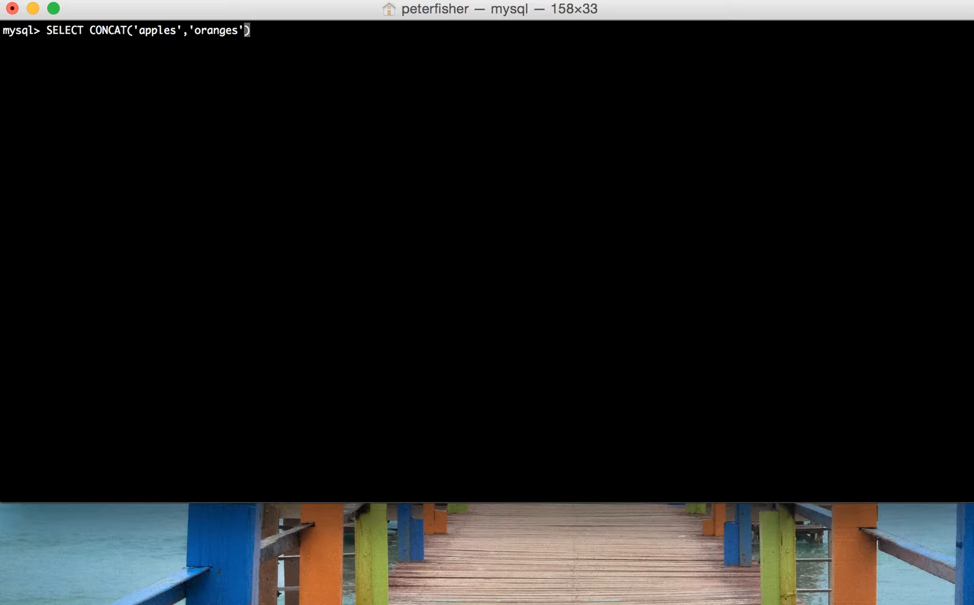
text(, 1)
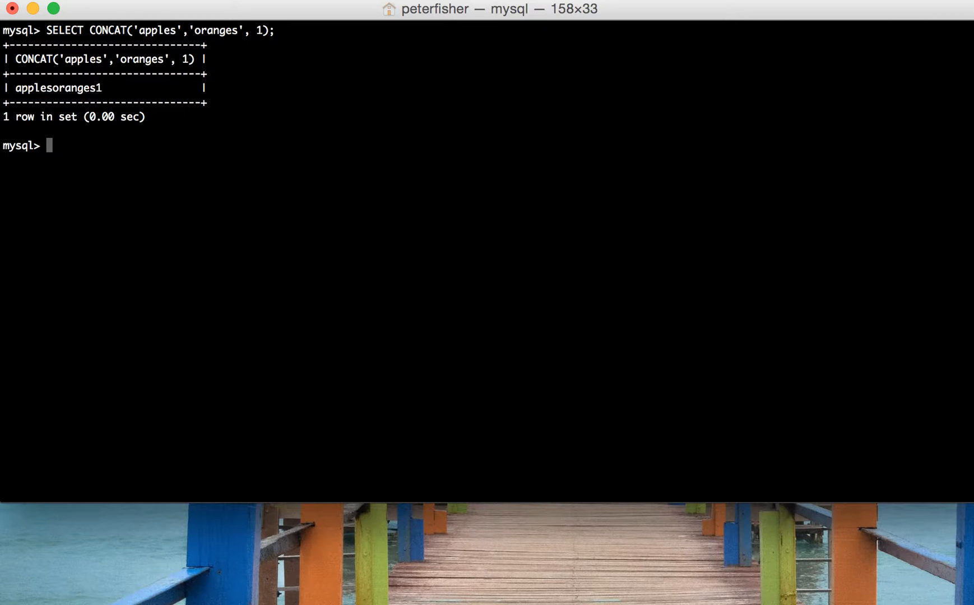
mouse_move(99, 91)
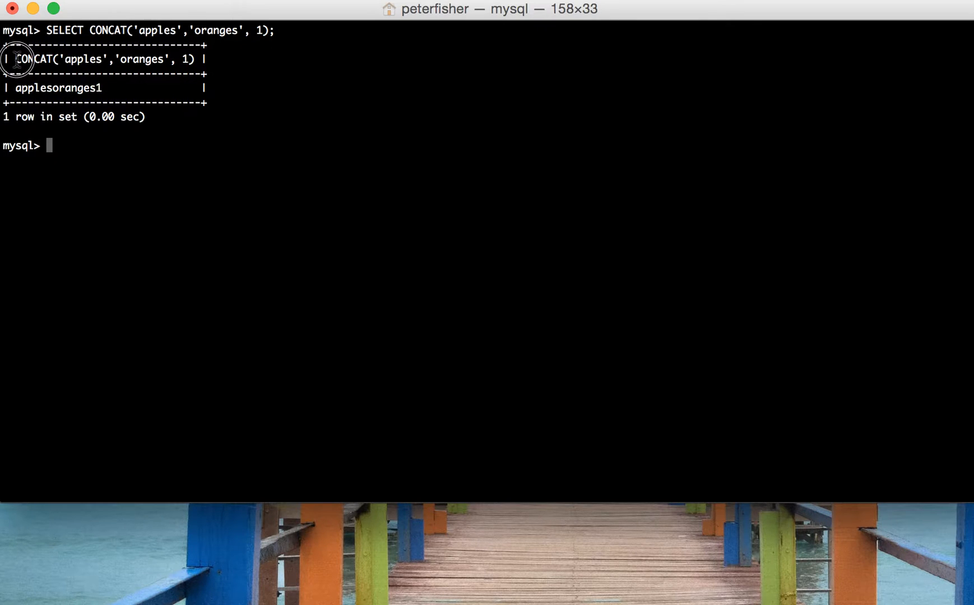
- Highlight the result column header that repeats the full CONCAT expression
drag(12, 60, 193, 60)
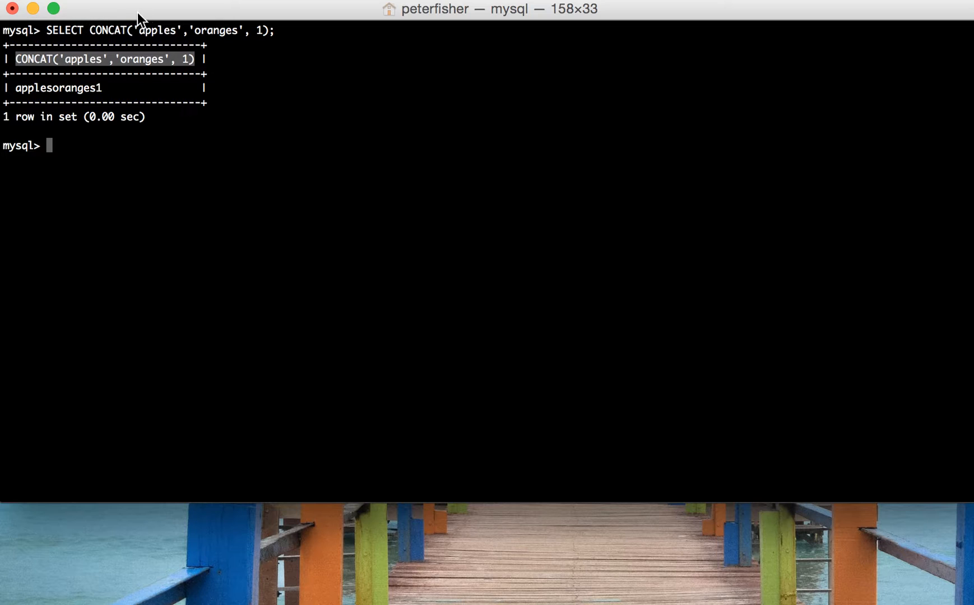
mouse_move(271, 110)
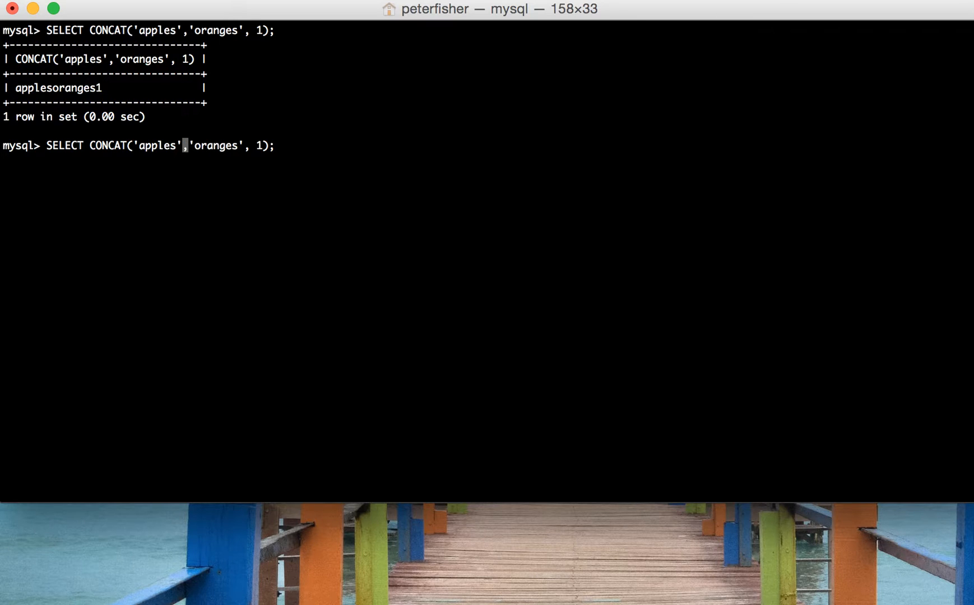
- Insert ' ' separators between the CONCAT arguments so the result reads apples oranges 1
text(" ")
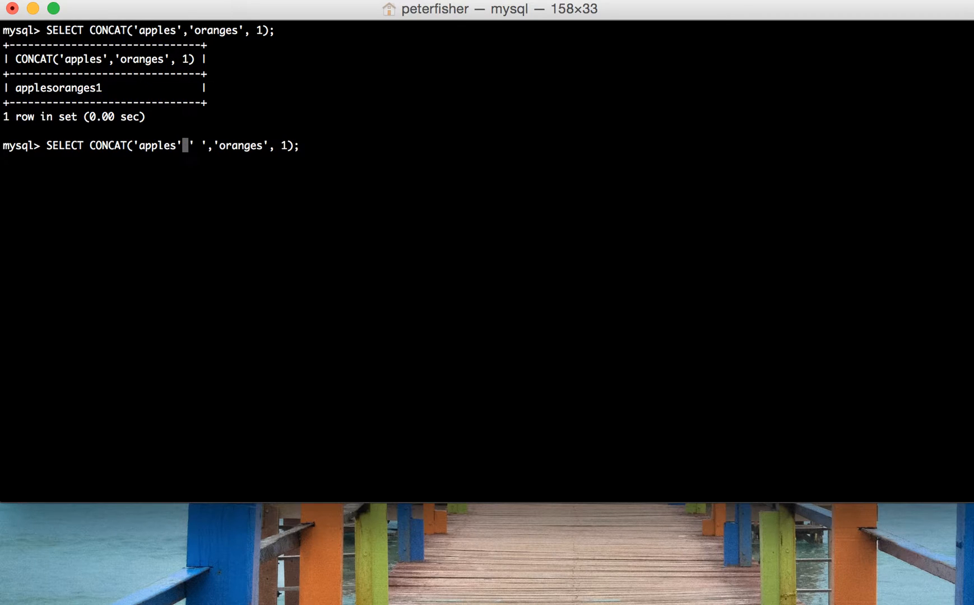
text(,)
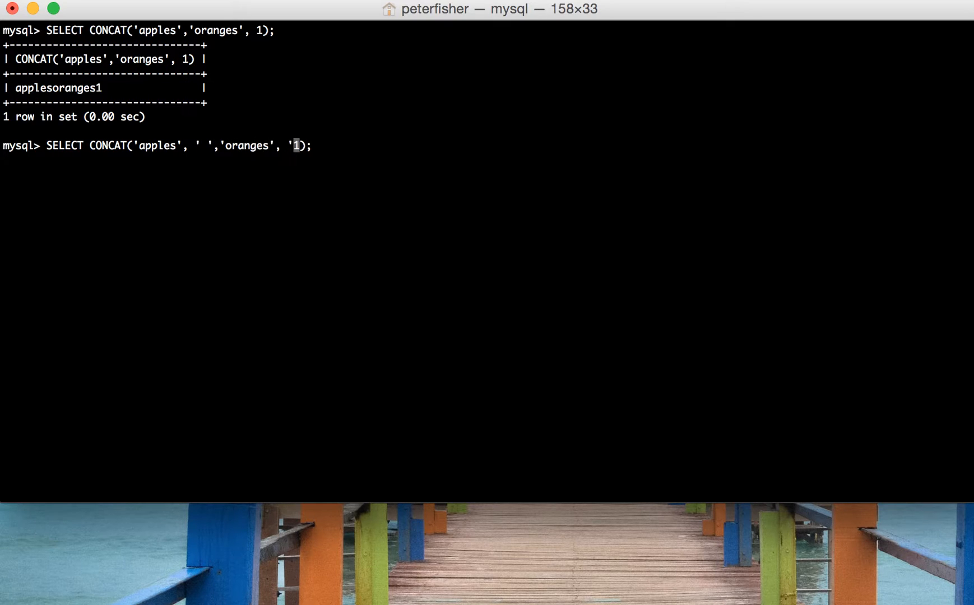
text(',)
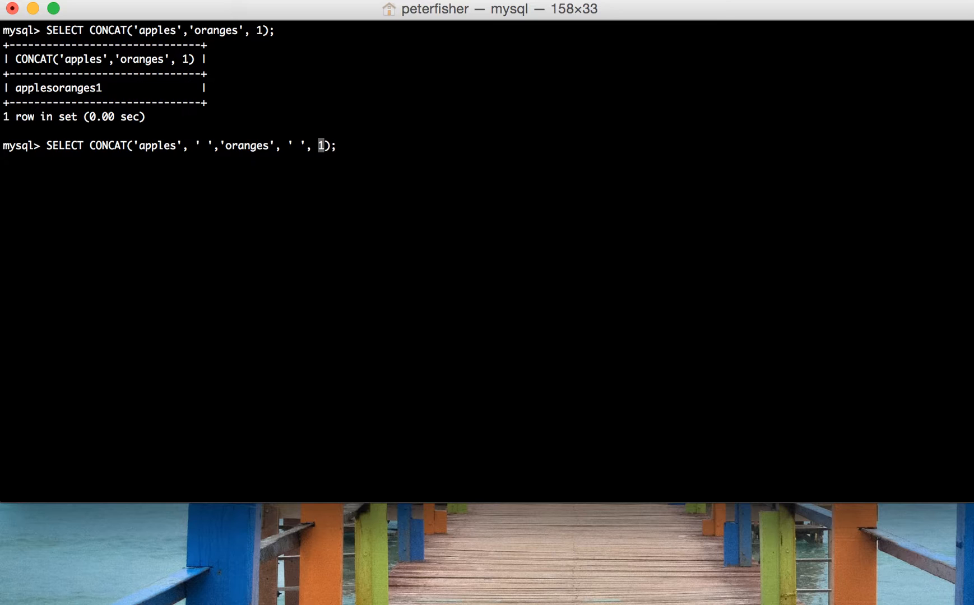
mouse_move(185, 154)
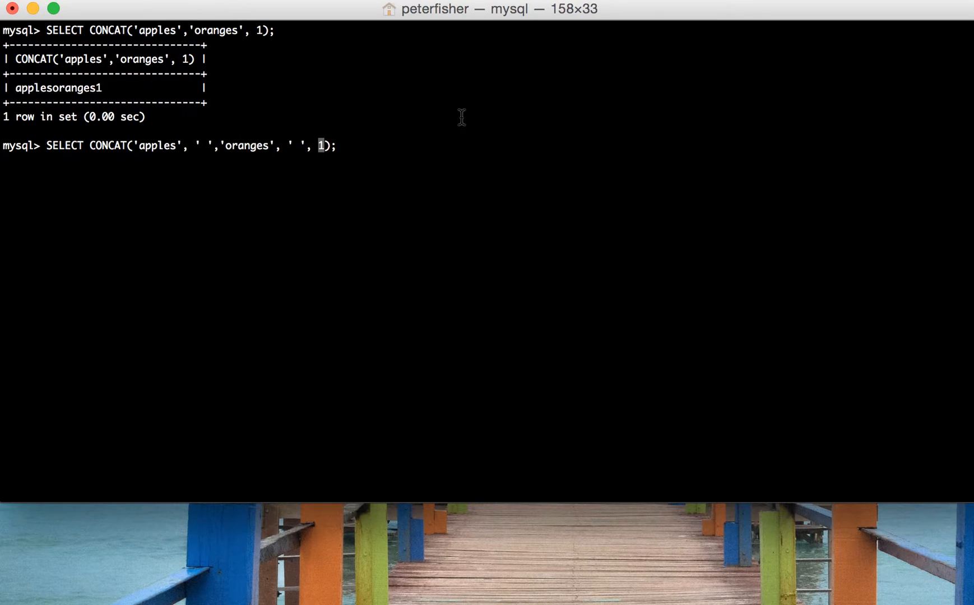
mouse_move(474, 174)
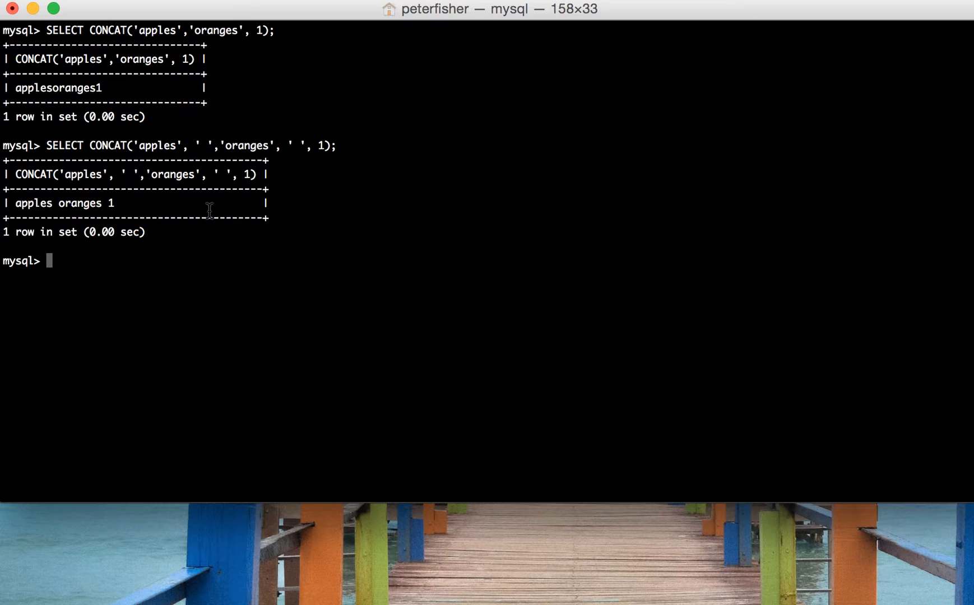
mouse_move(225, 299)
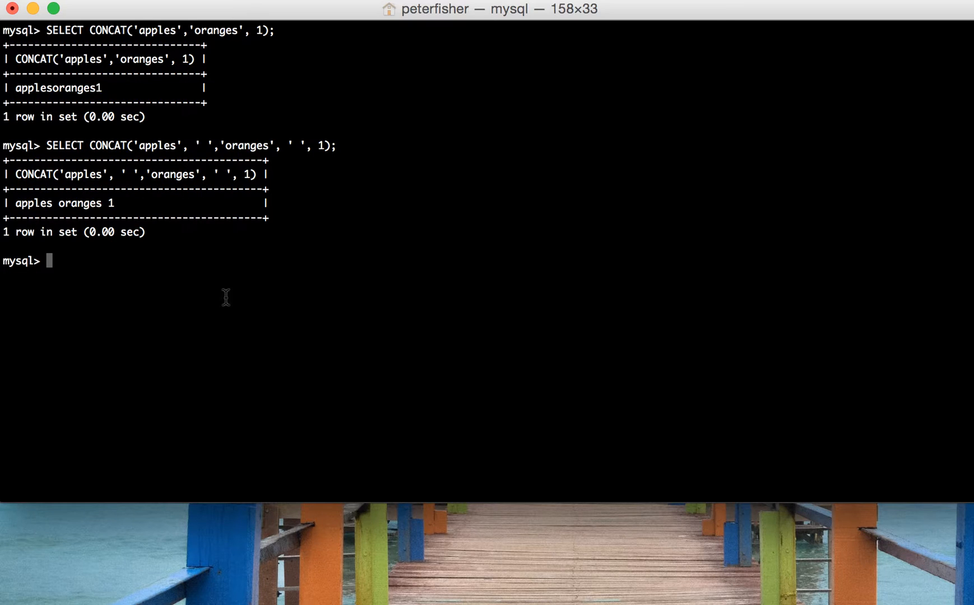
mouse_move(329, 262)
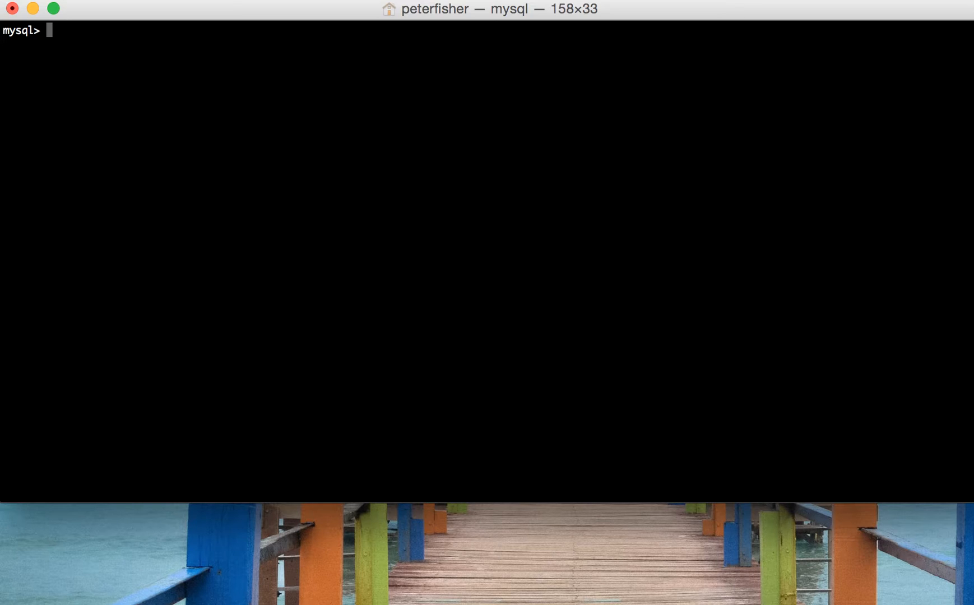
- Describe the customer table, then select all its rows, showing Peter Fisher and Peter1 UpdateTest
text(describe customer;)
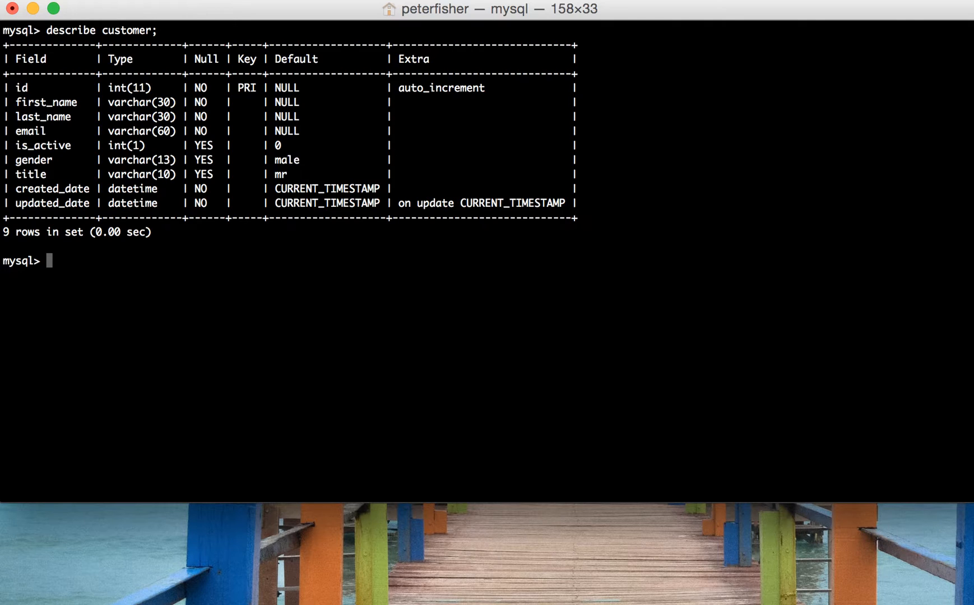
text(select *)
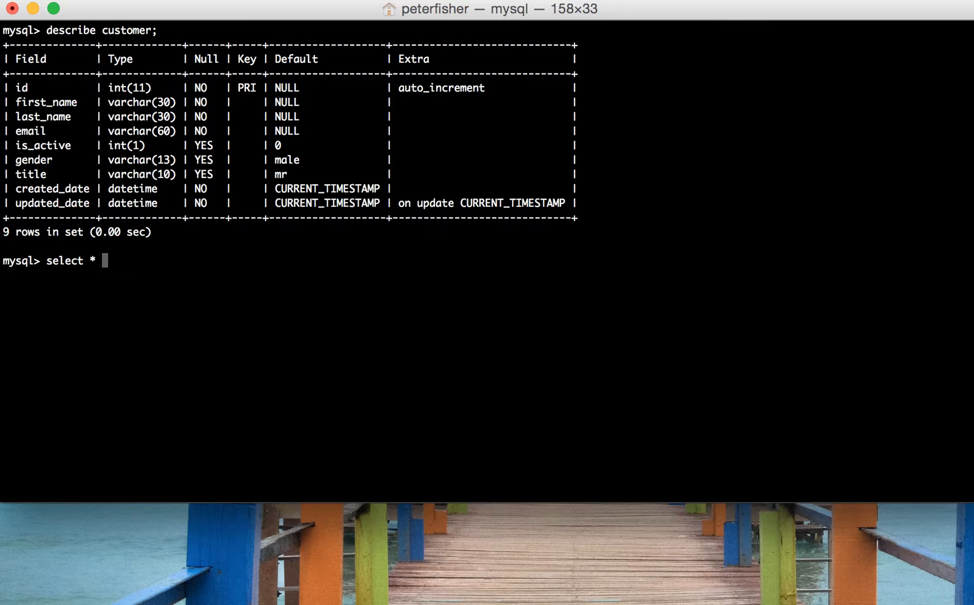
text(FROM)
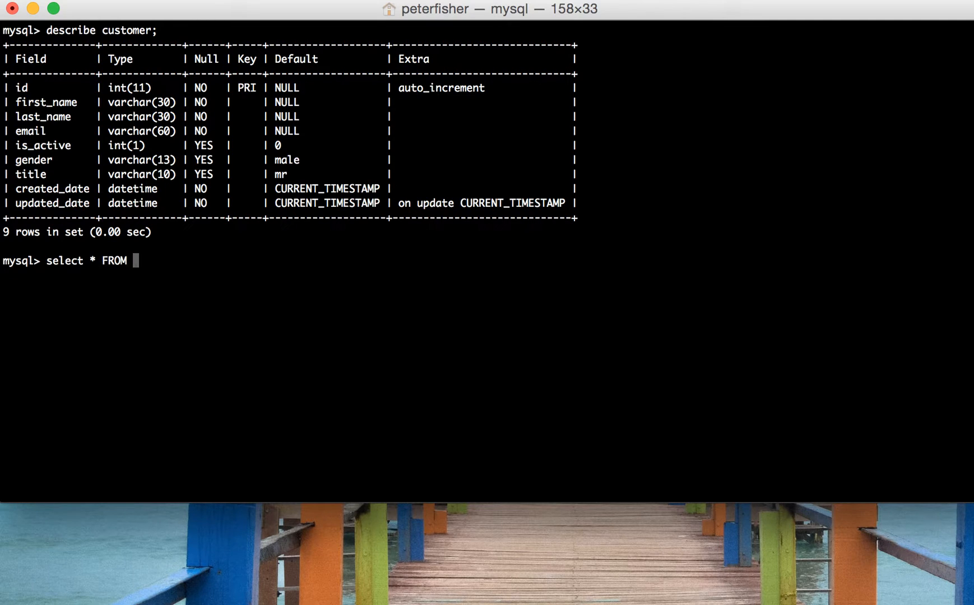
text(customer;)
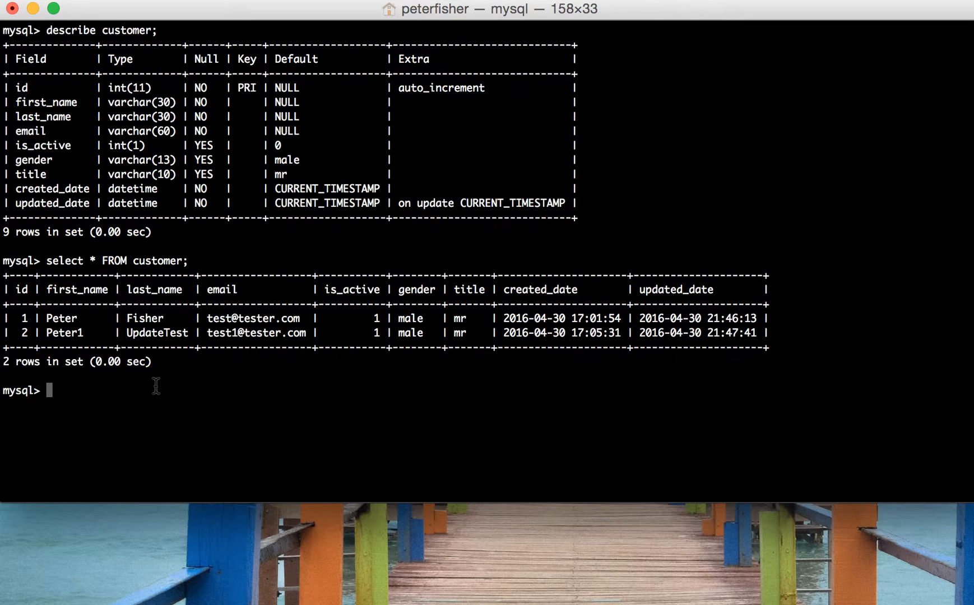
mouse_move(329, 248)
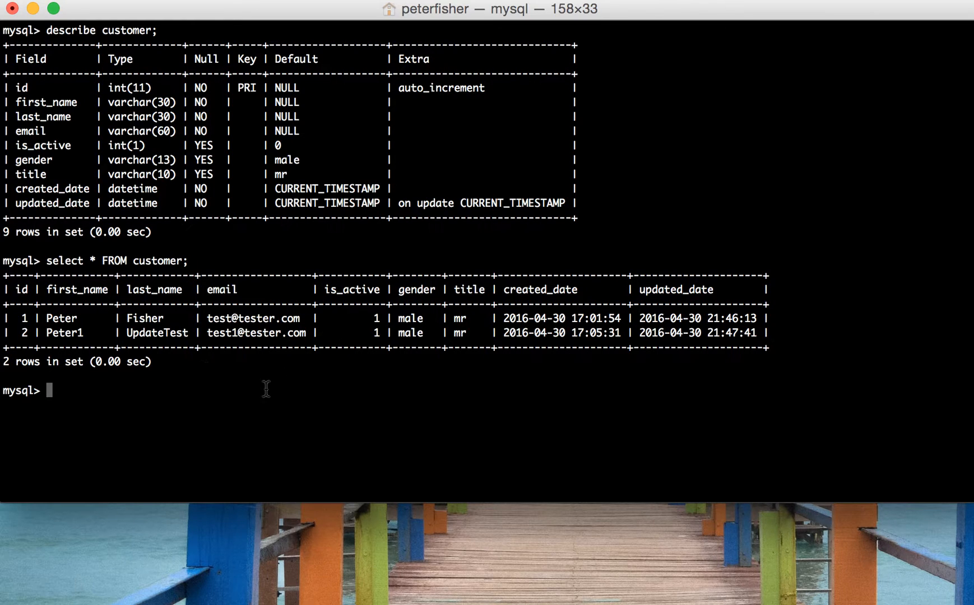
mouse_move(445, 279)
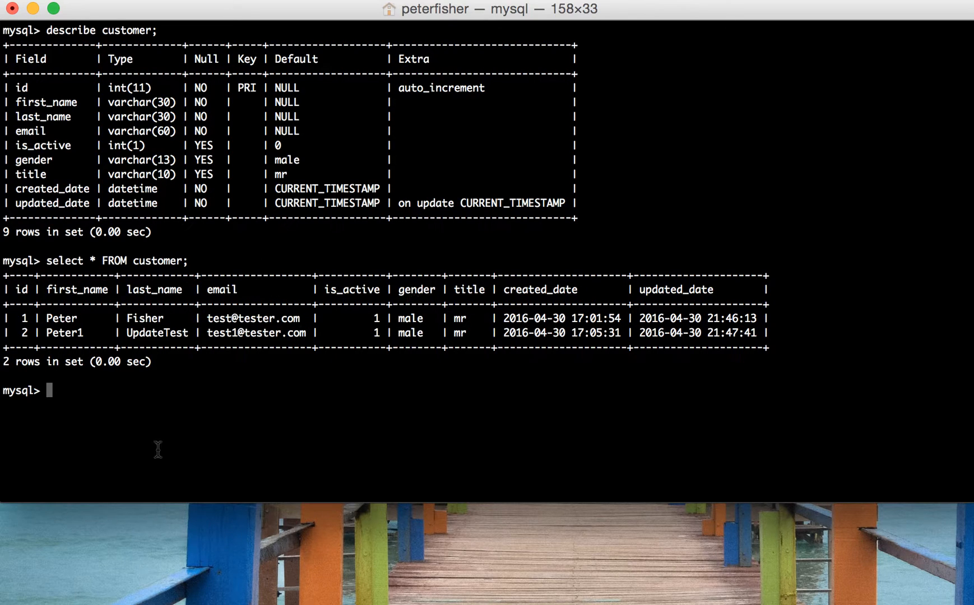
mouse_move(129, 403)
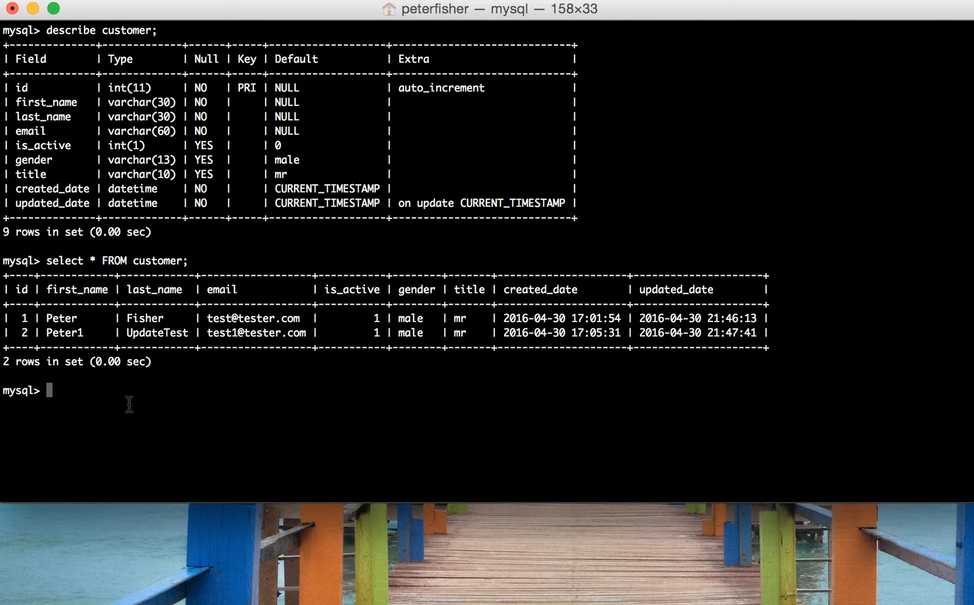
mouse_move(364, 315)
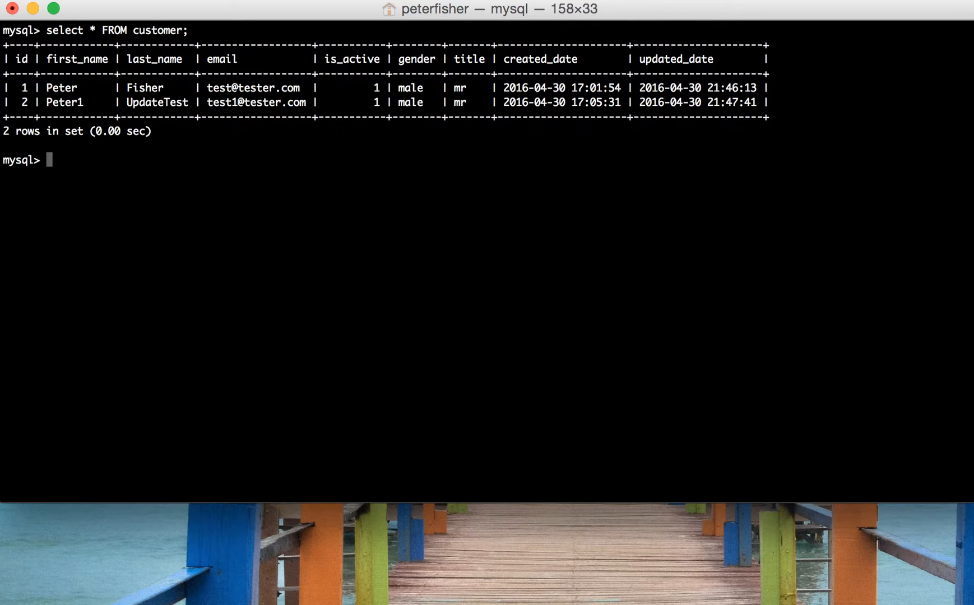
text(SELECT)
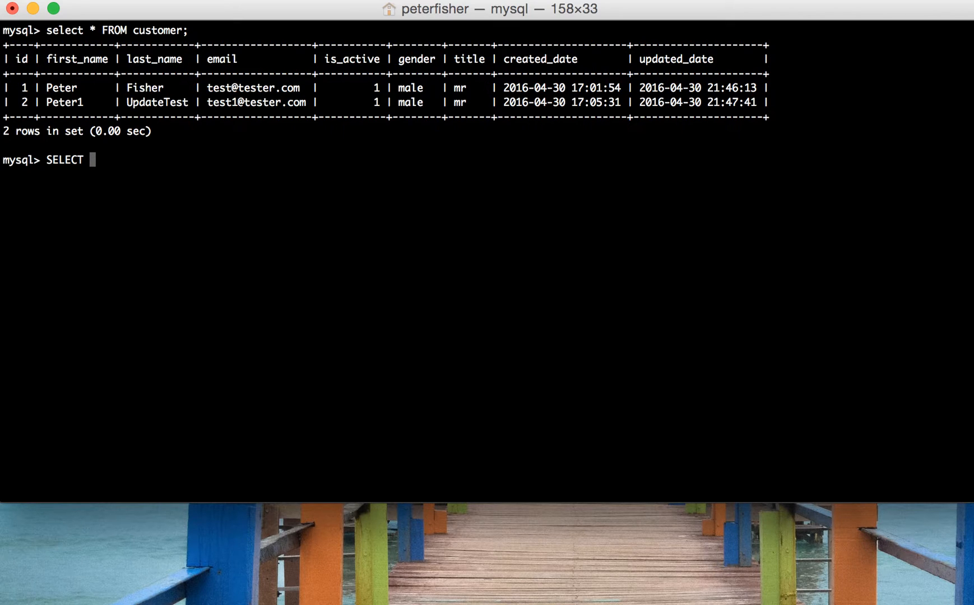
text(CONCAT()
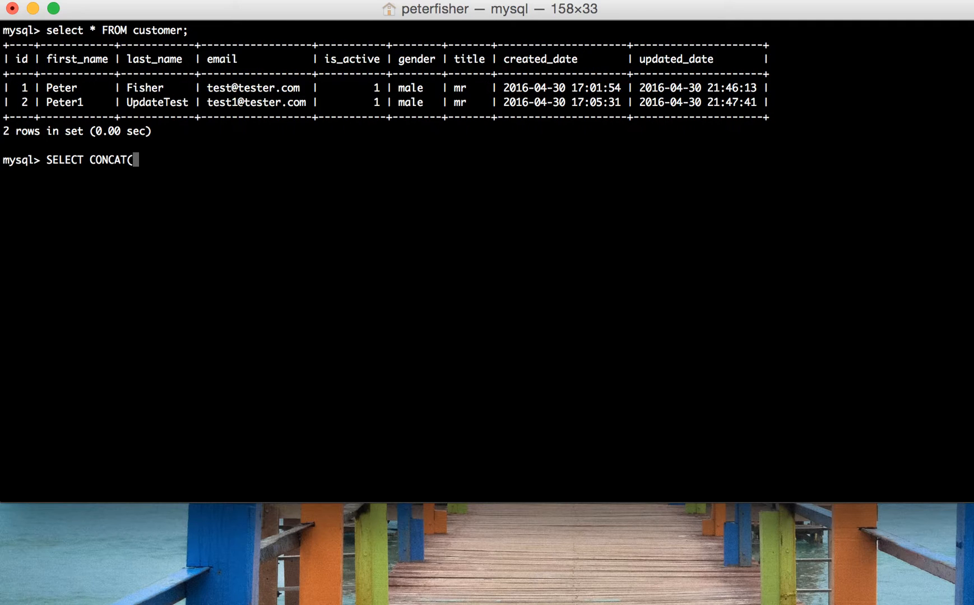
text(title)
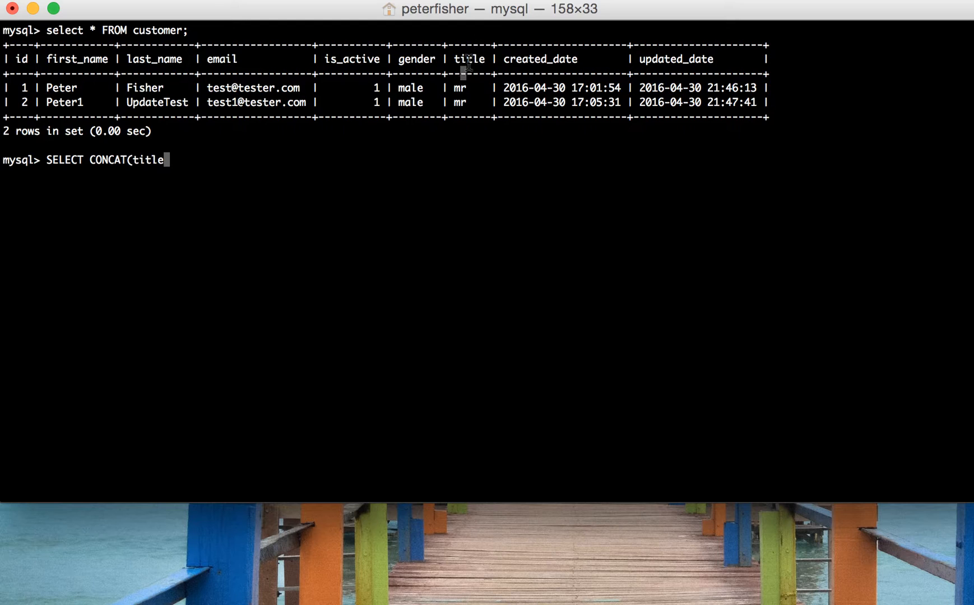
text(,)
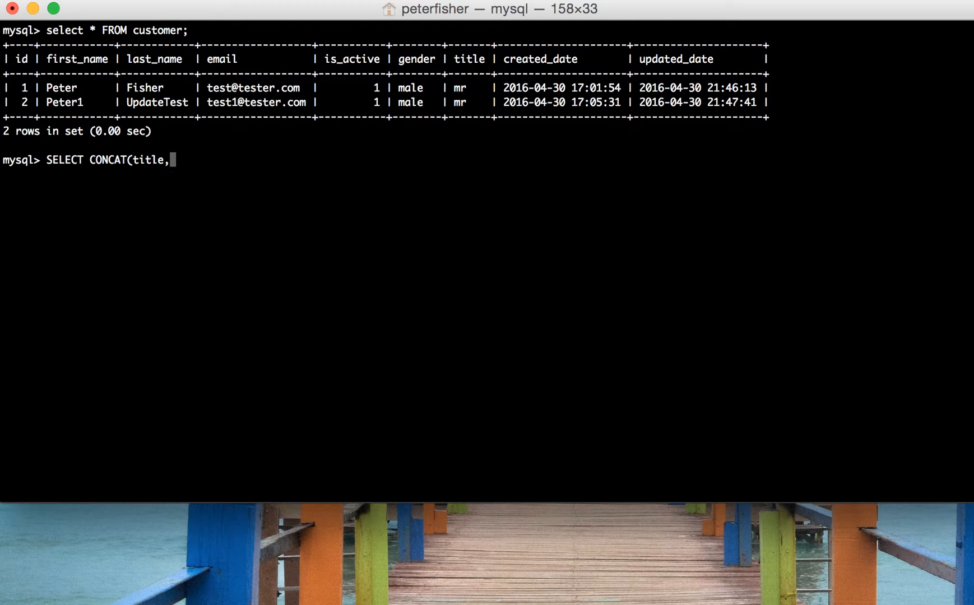
text(" f")
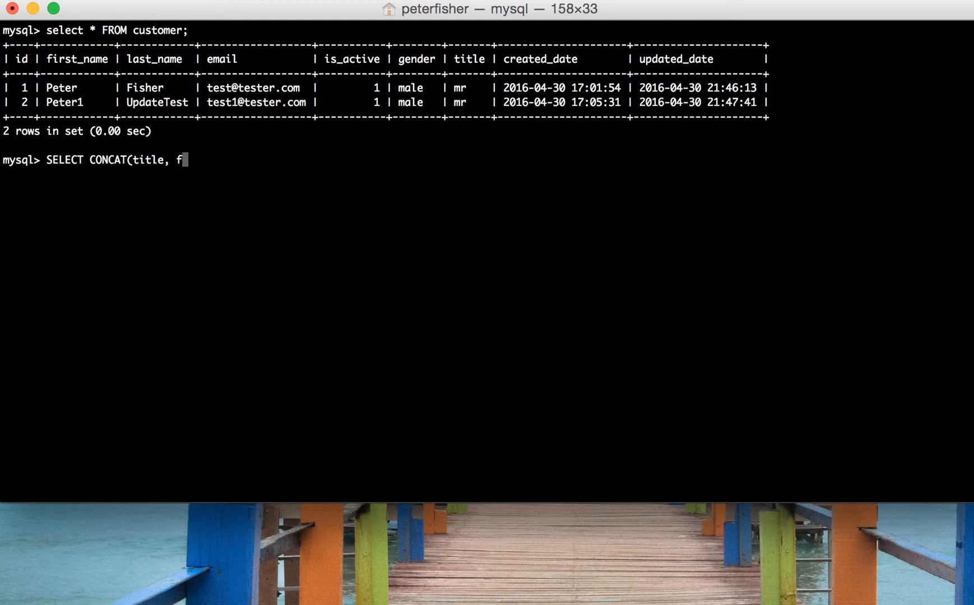
text(irst_name)
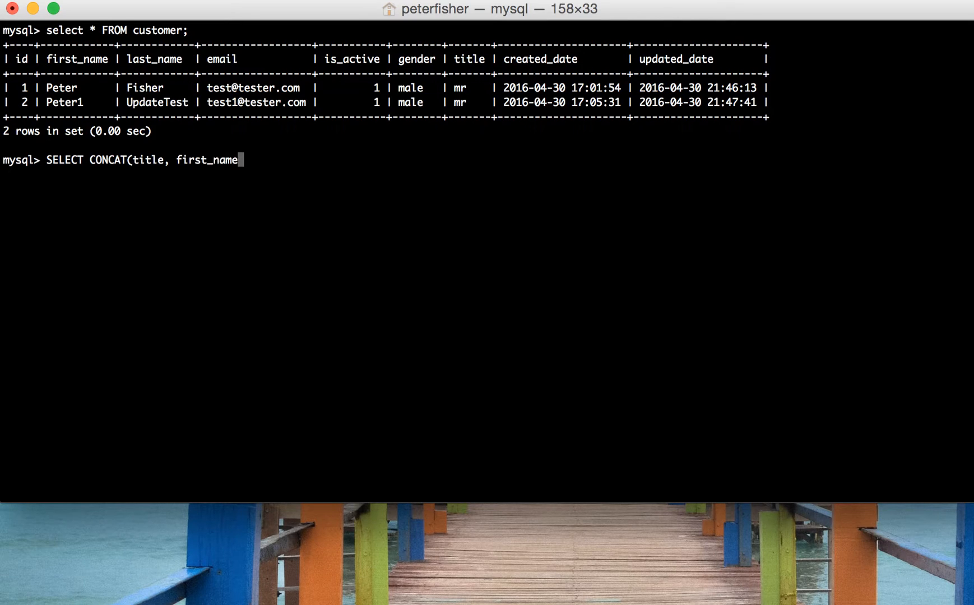
text(, last_n)
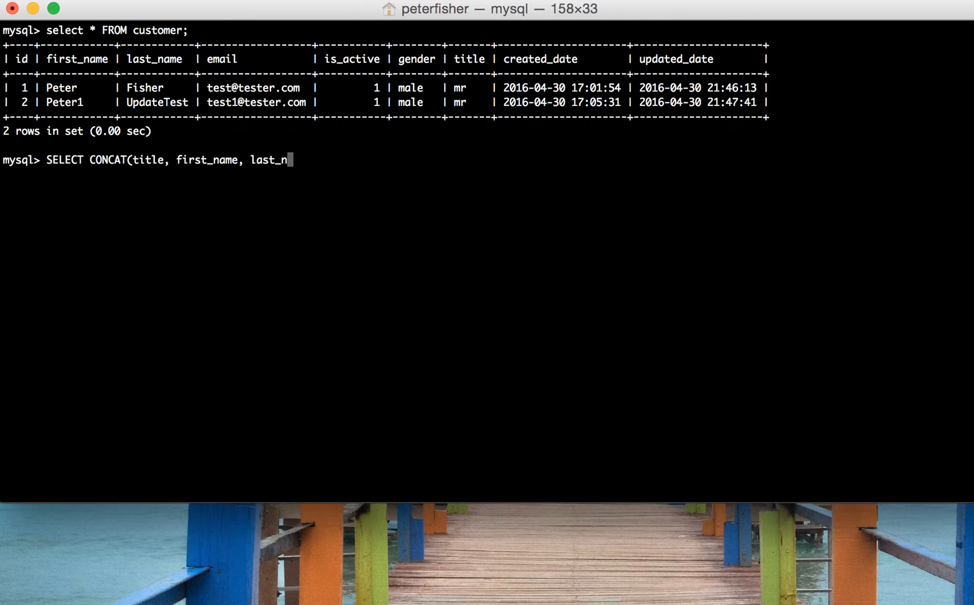
text(ame))
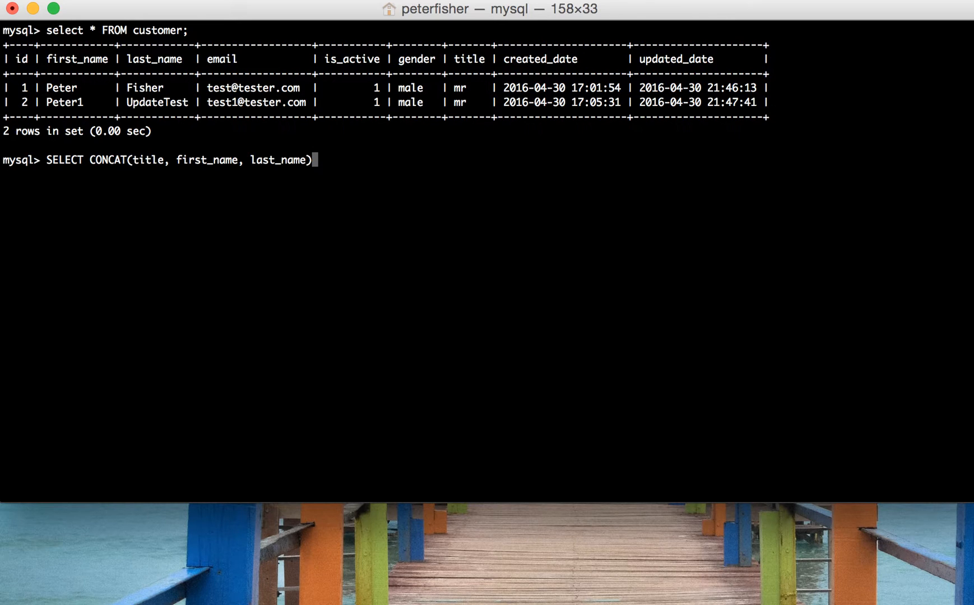
mouse_move(292, 124)
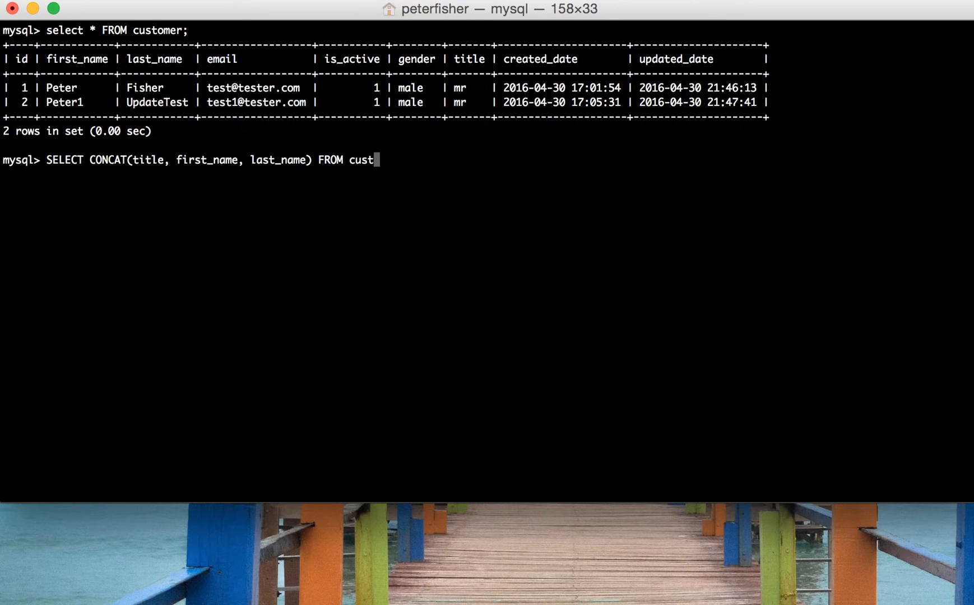
text(omer;)
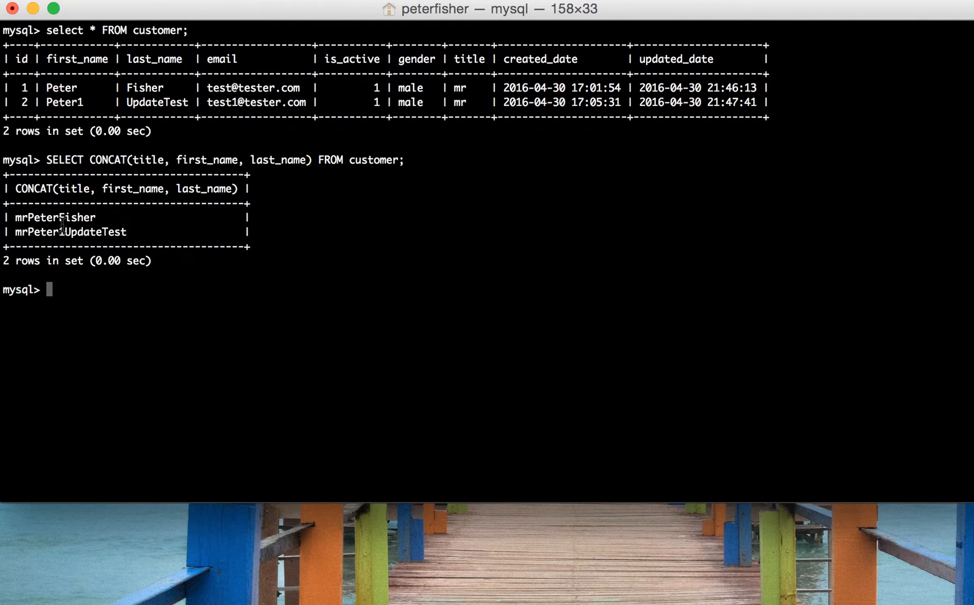
mouse_move(240, 193)
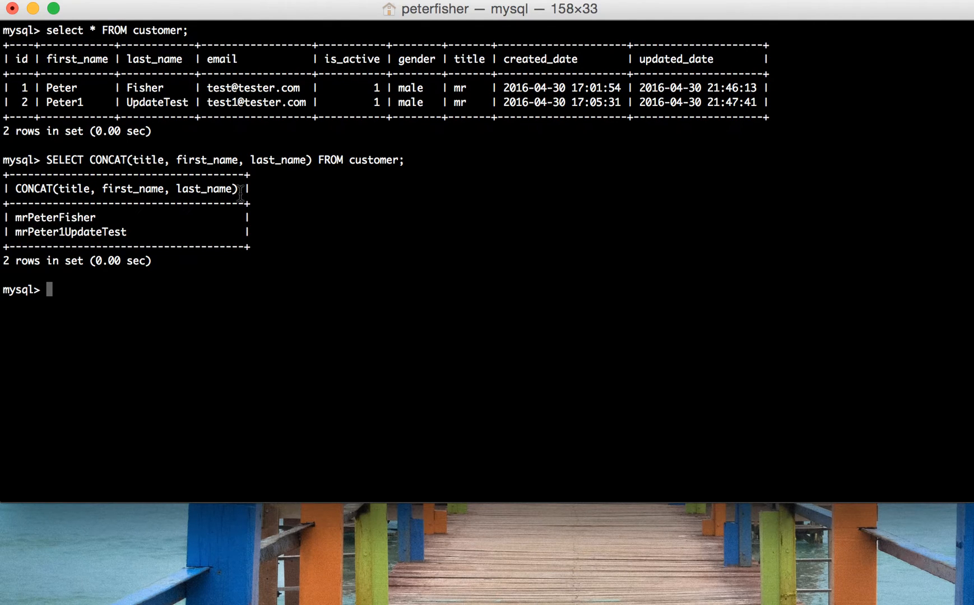
text(SELECT CONCAT(title, first_name, last_name) FROM customer;)
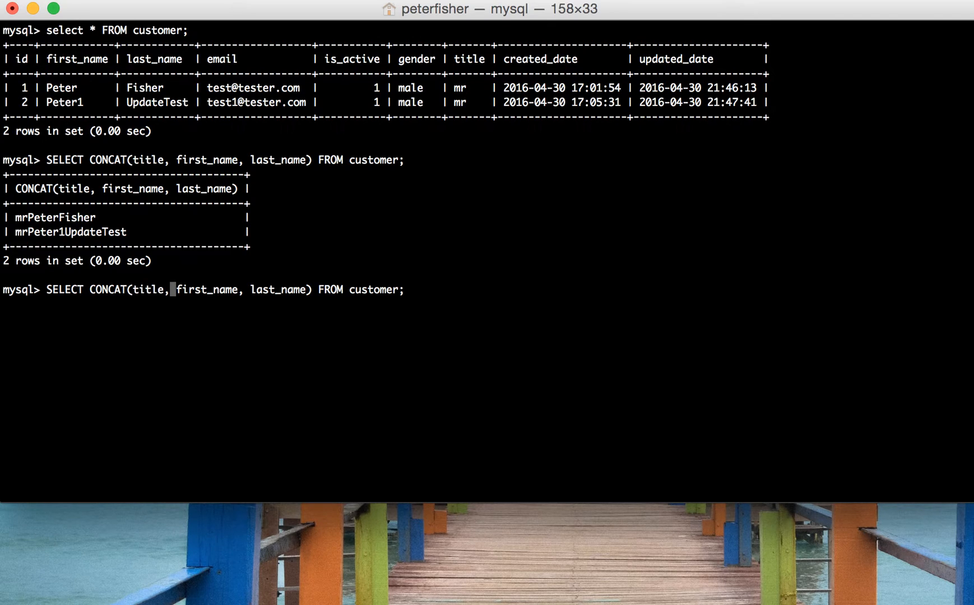
text(' ',)
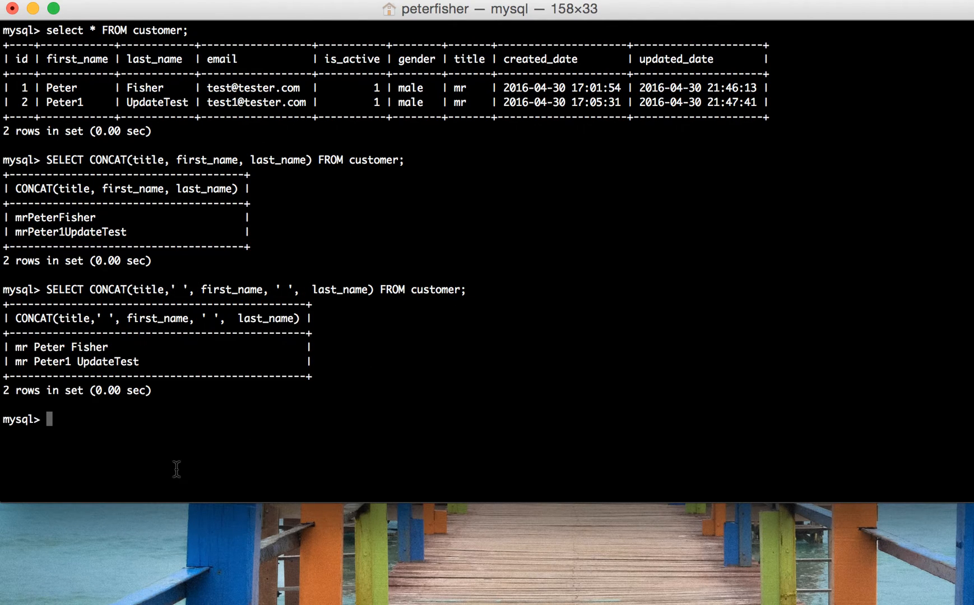
mouse_move(31, 350)
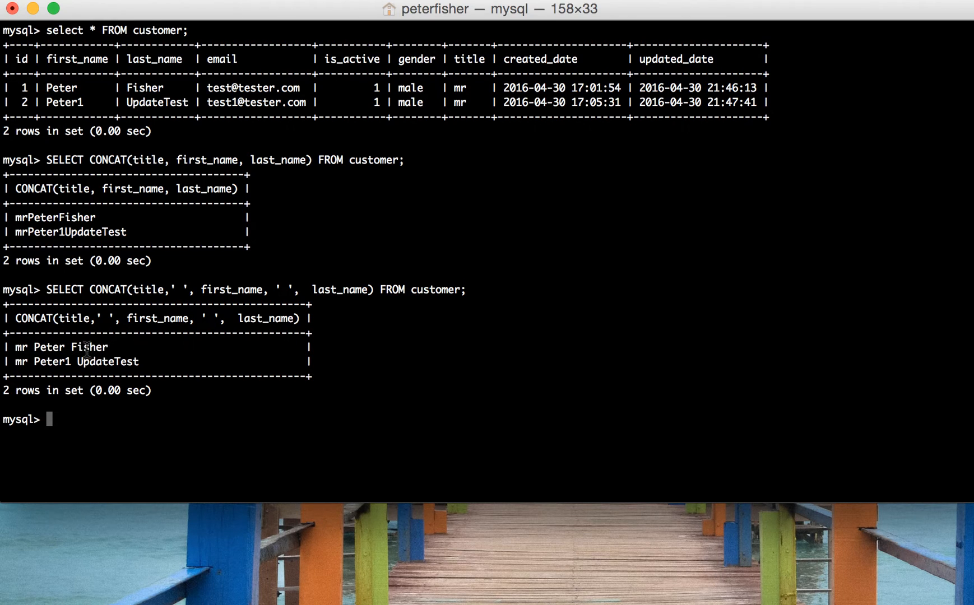
mouse_move(19, 318)
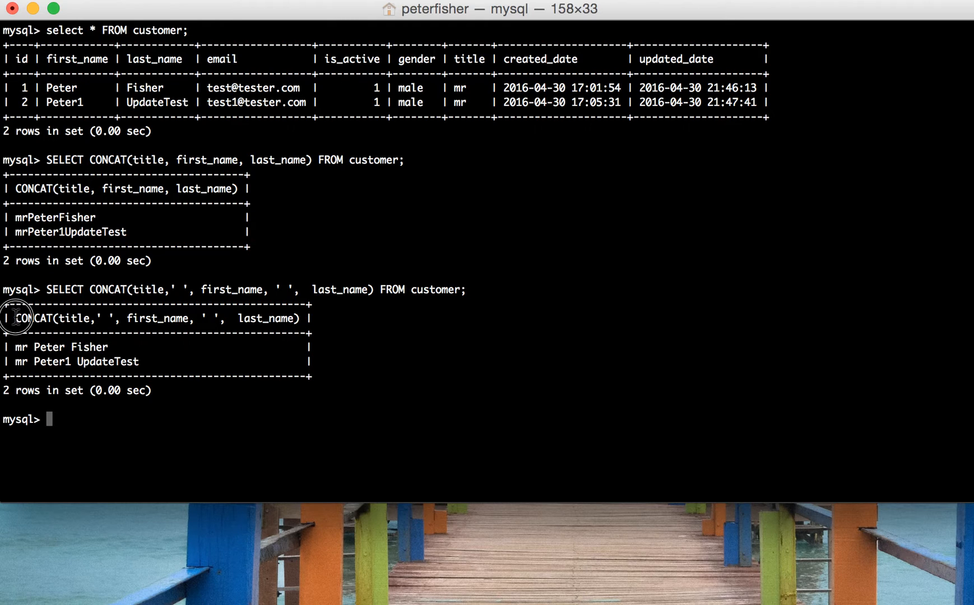
drag(12, 319, 305, 318)
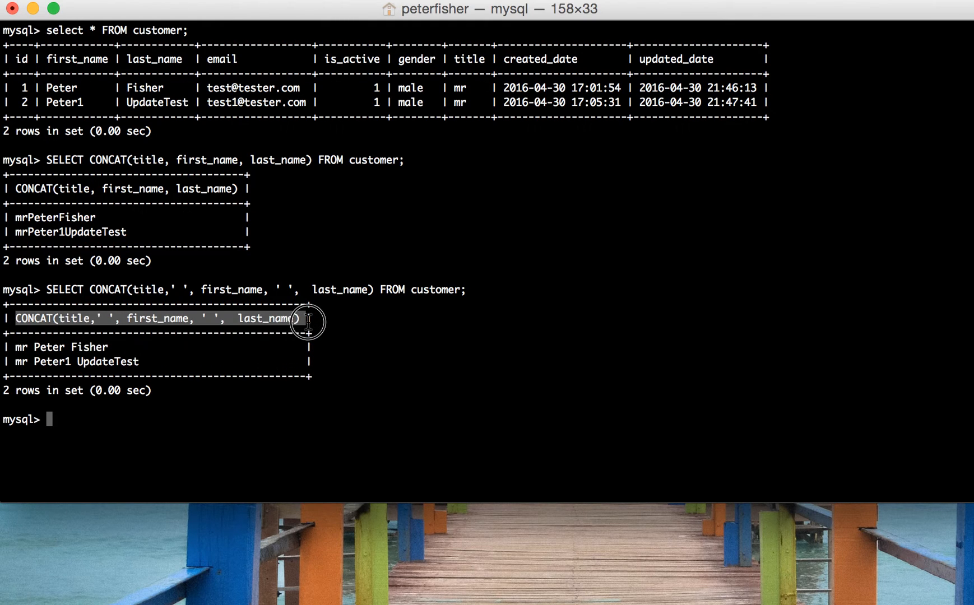
mouse_move(336, 321)
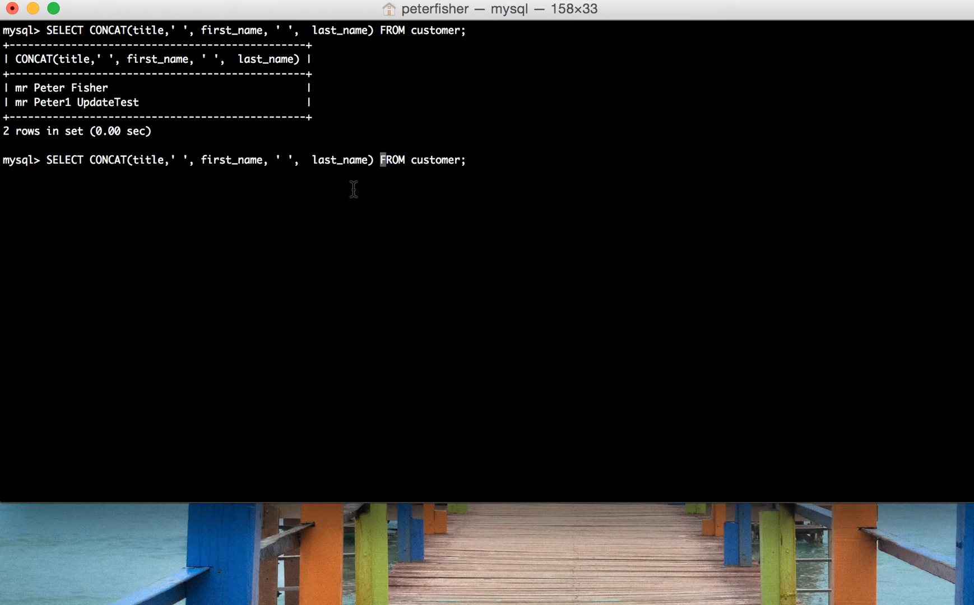
- Alias the CONCAT expression AS name so the full names appear under a single 'name' column
text(AS)
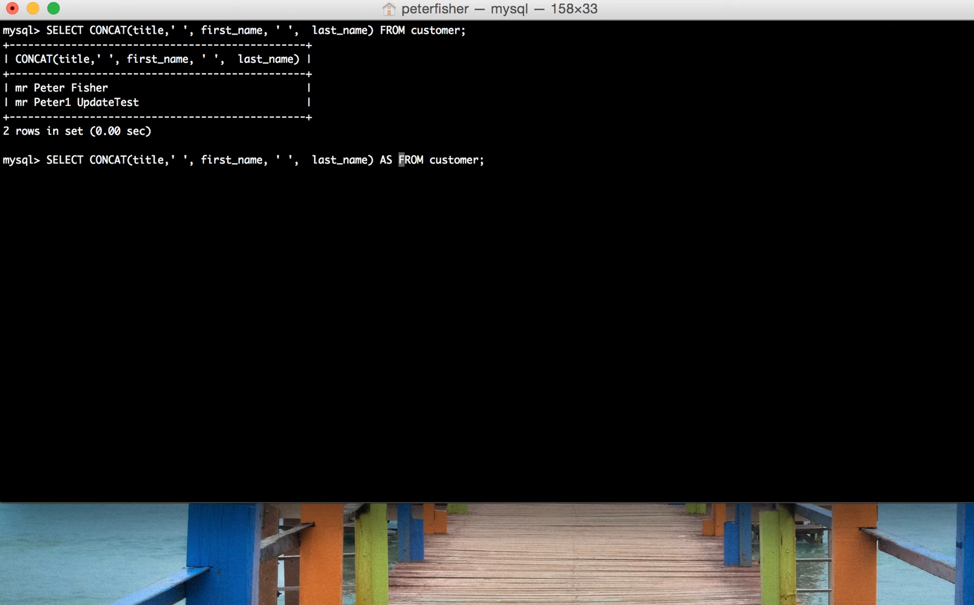
text(name)
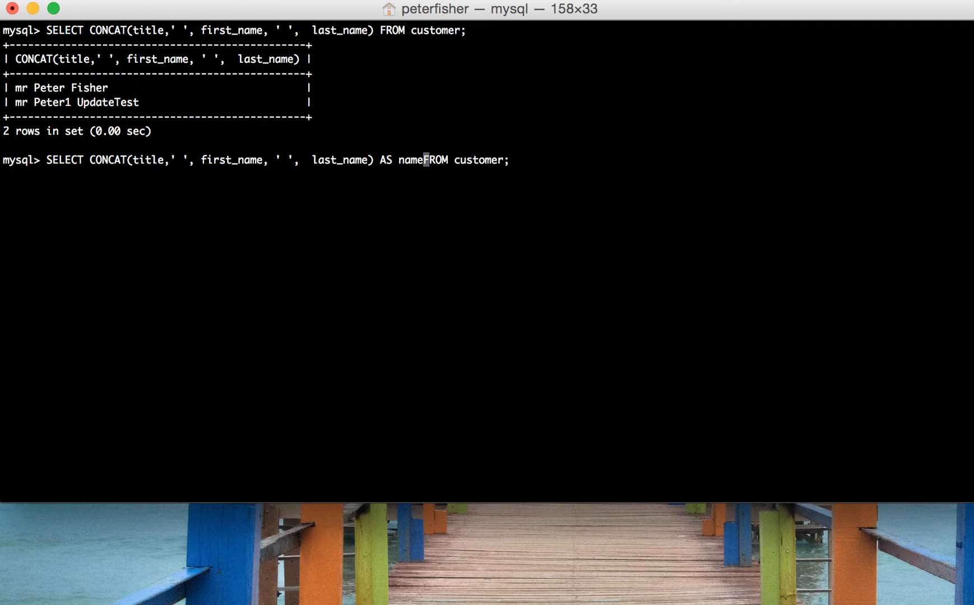
text(" ")
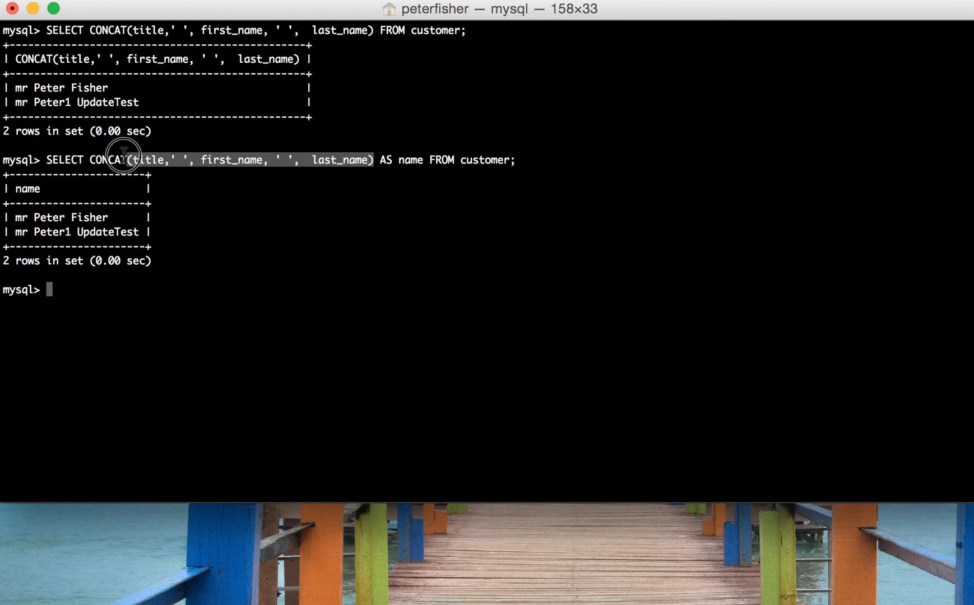
mouse_move(92, 161)
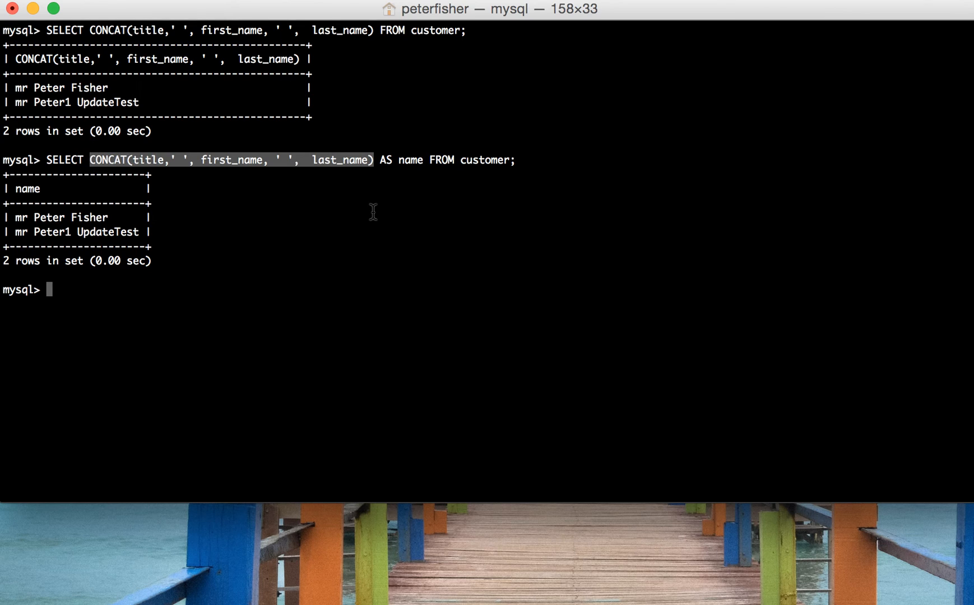
mouse_move(373, 235)
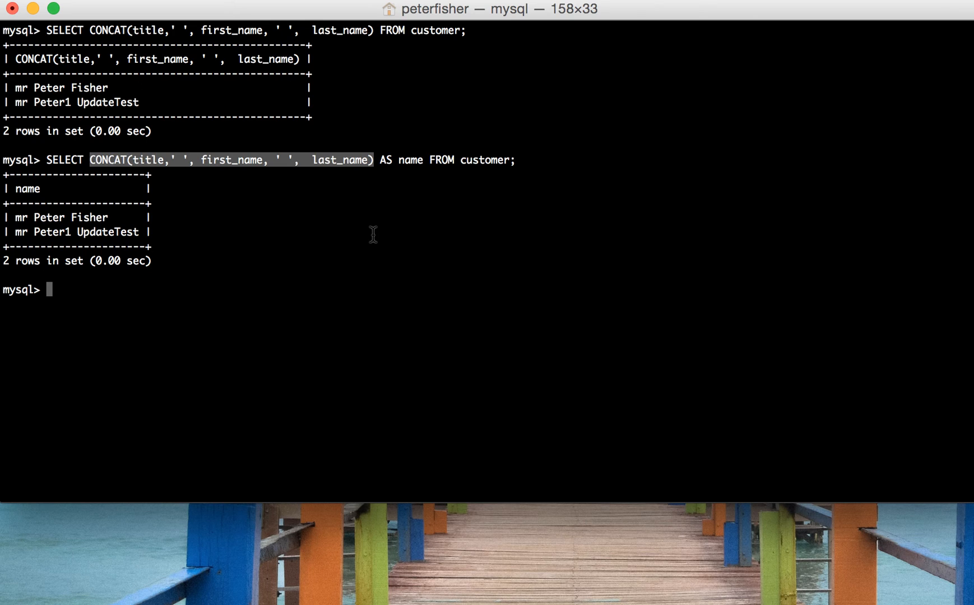
mouse_move(222, 173)
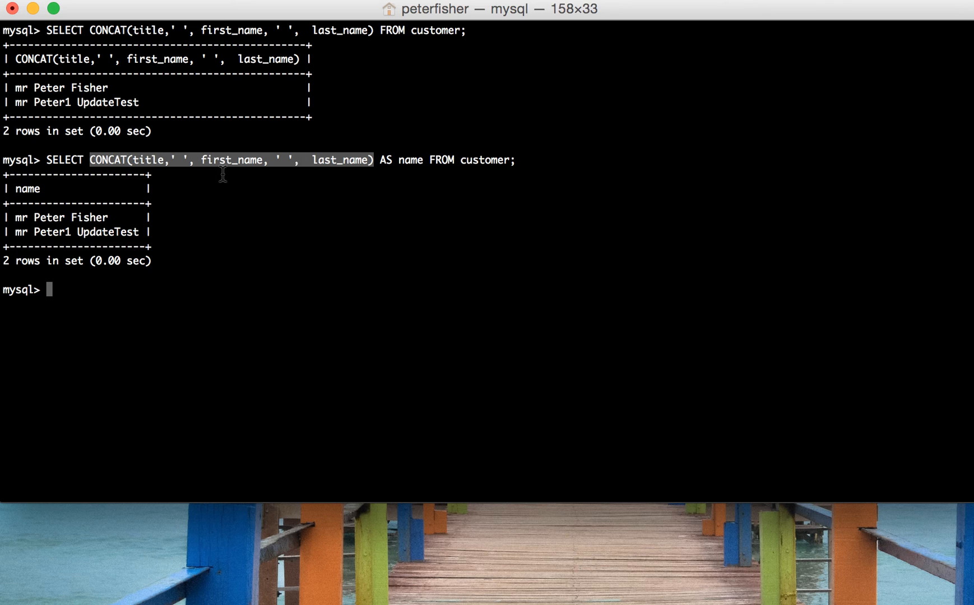
mouse_move(292, 214)
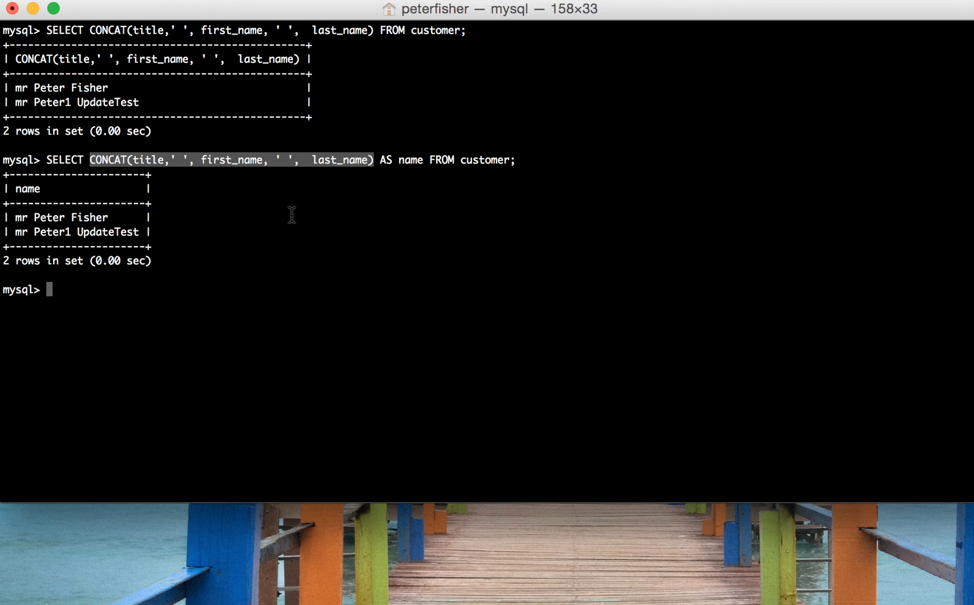